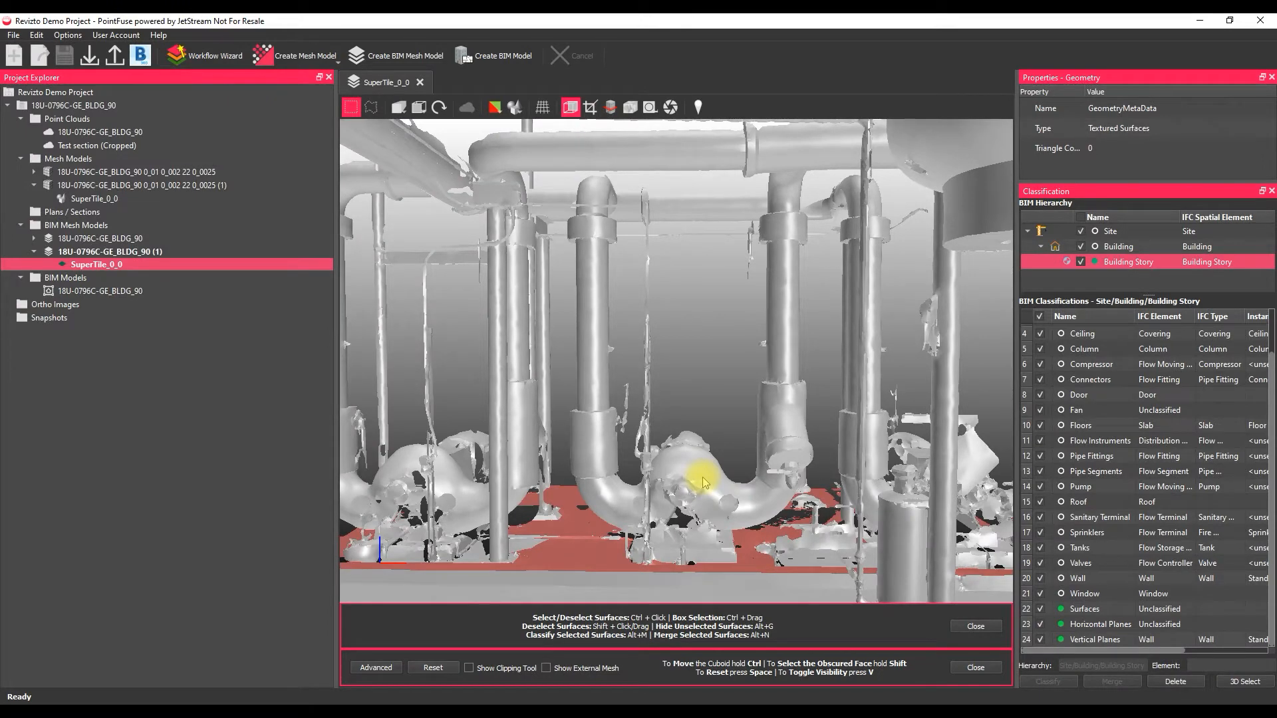
pyautogui.moveTo(697, 489)
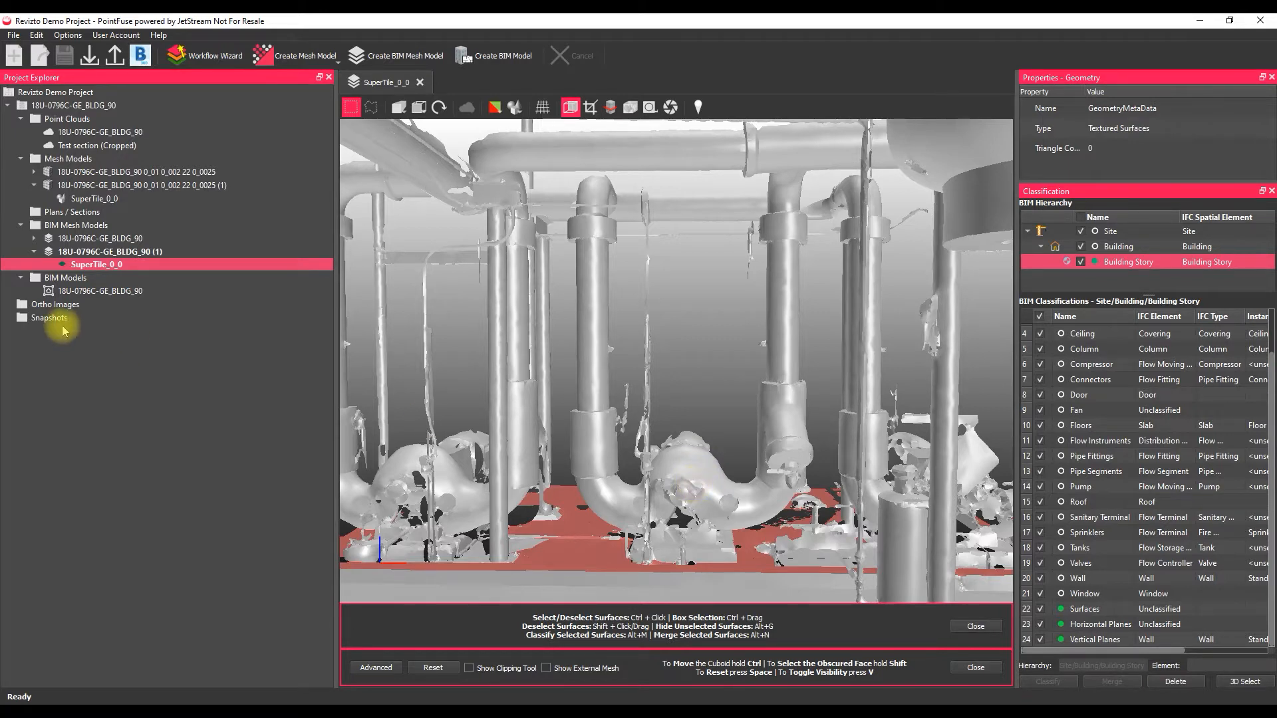
pyautogui.moveTo(95, 265)
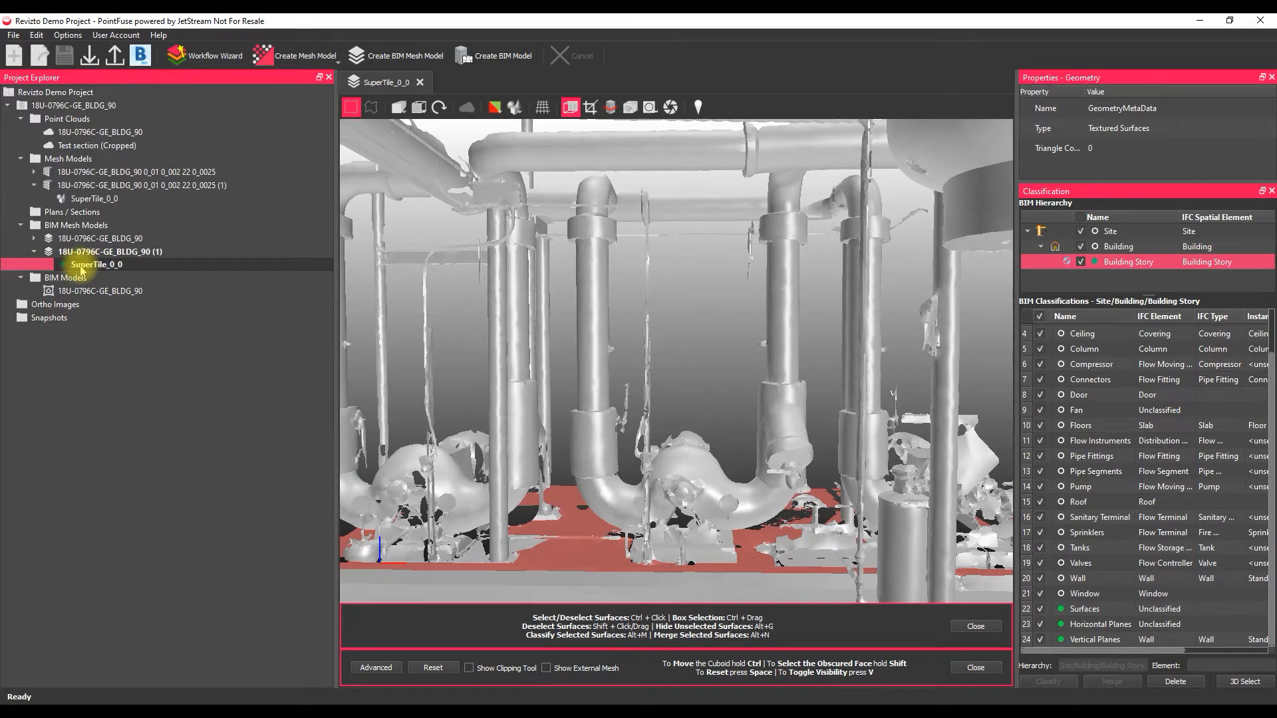
pyautogui.moveTo(104, 268)
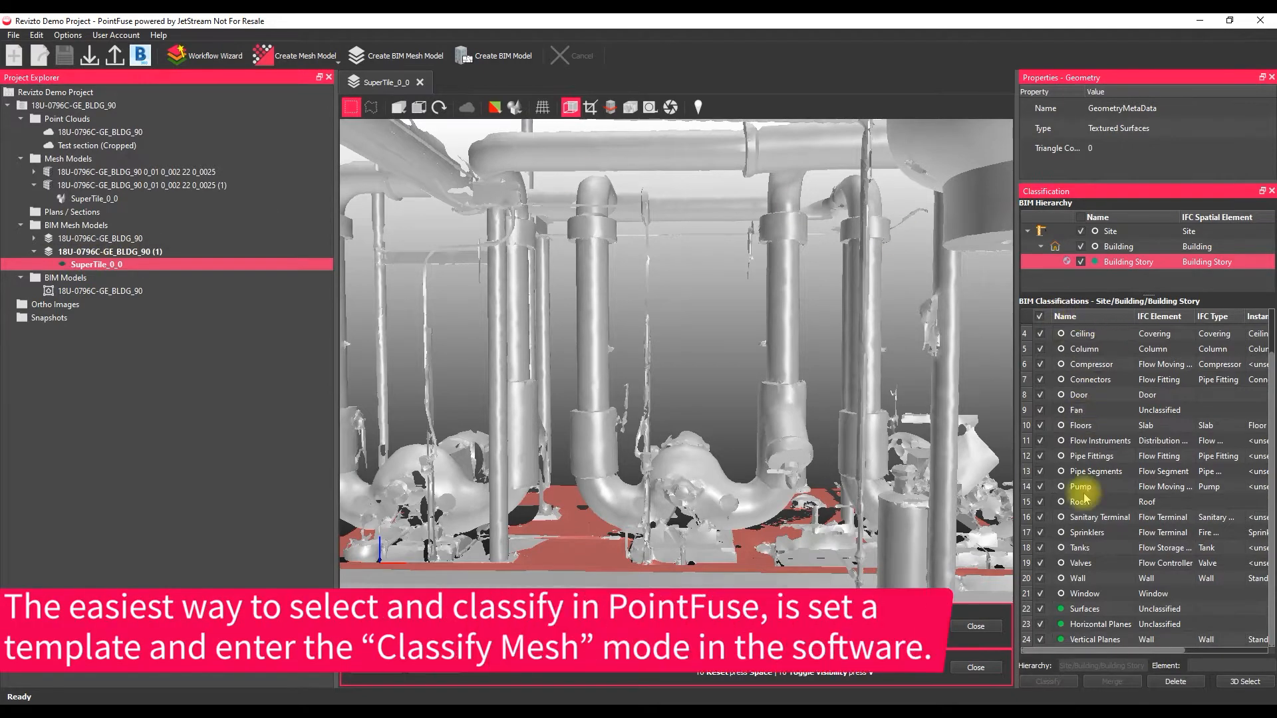
pyautogui.moveTo(1136, 420)
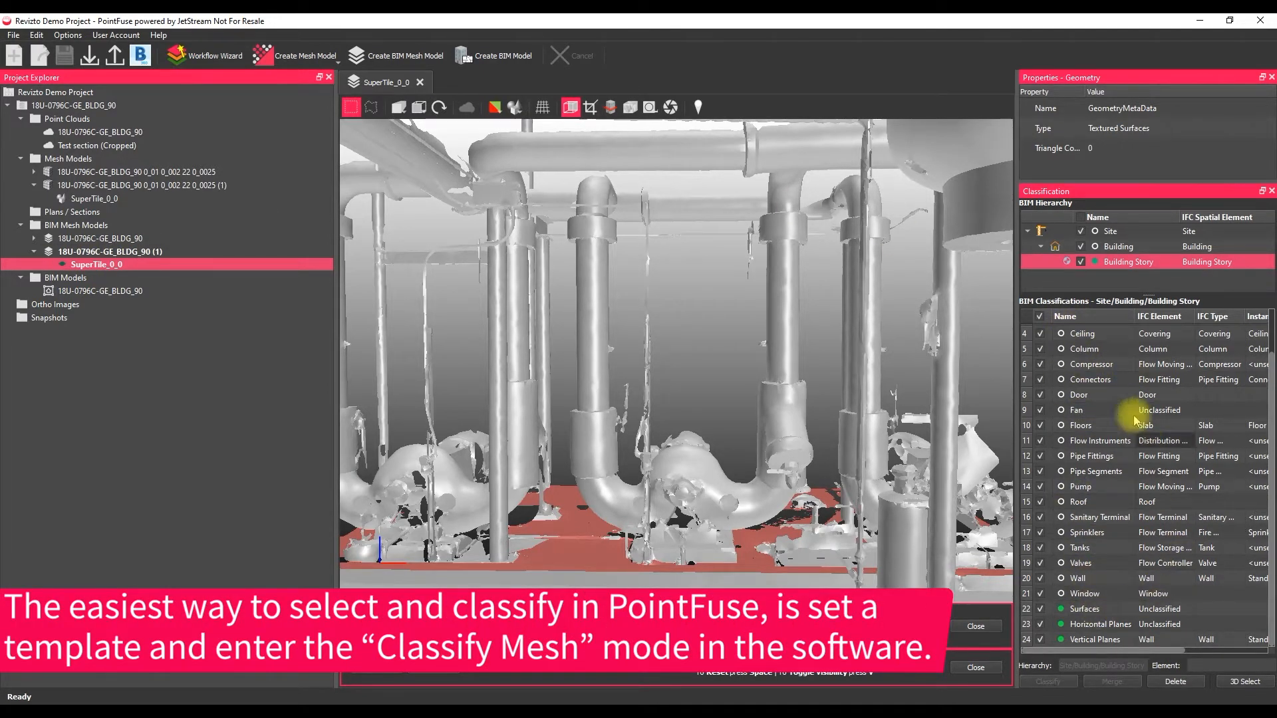
pyautogui.moveTo(1096, 346)
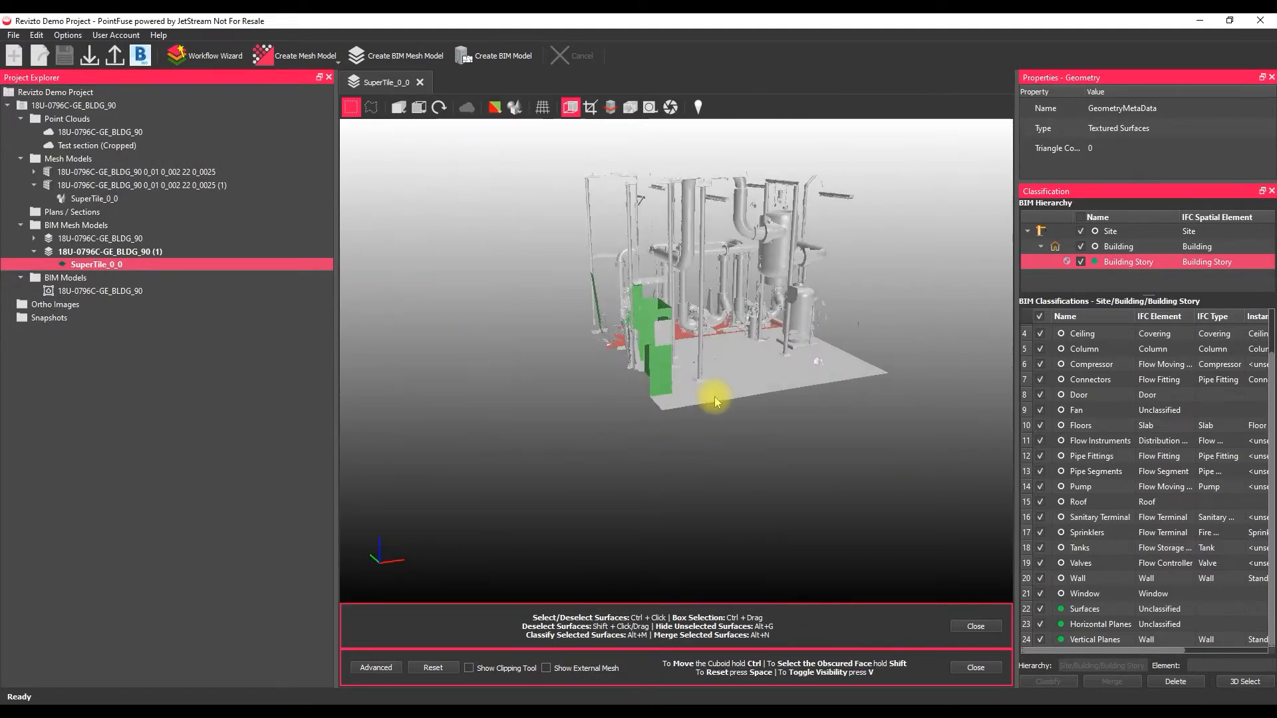
# - Classify the selected vertical pipes and U-bend into the Pipe Segments layer
pyautogui.click(470, 667)
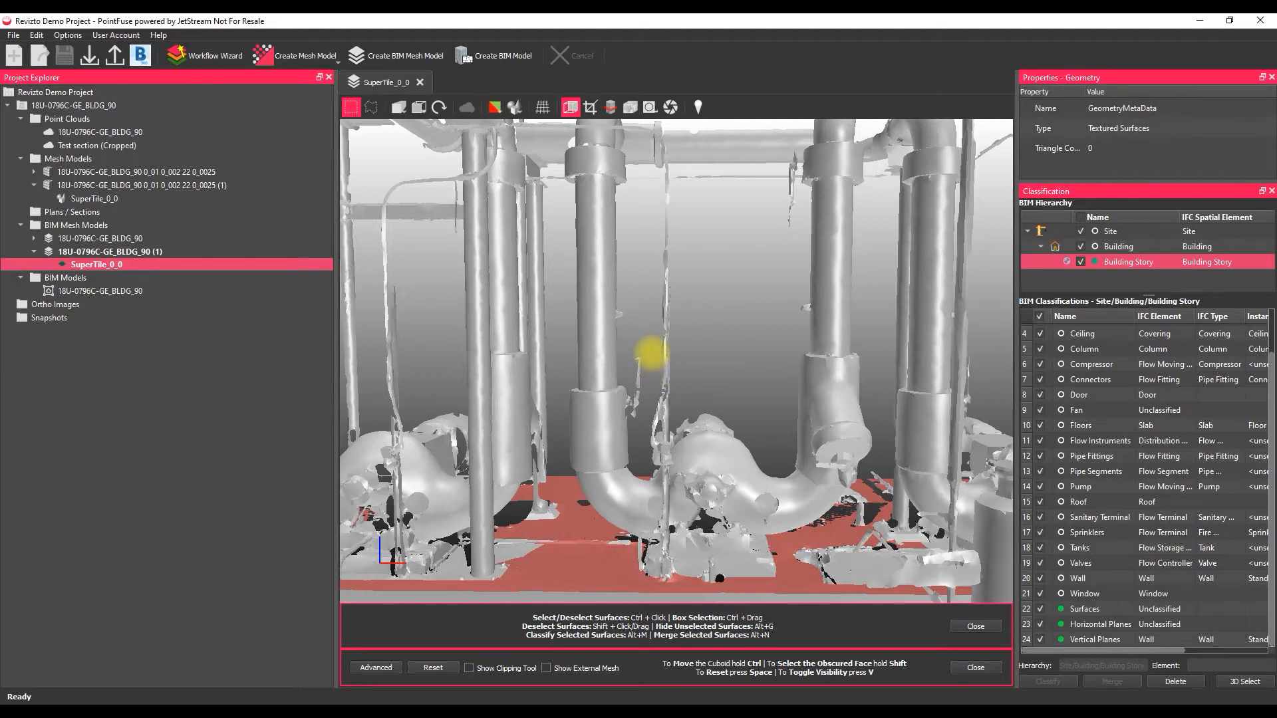
pyautogui.moveTo(598, 323)
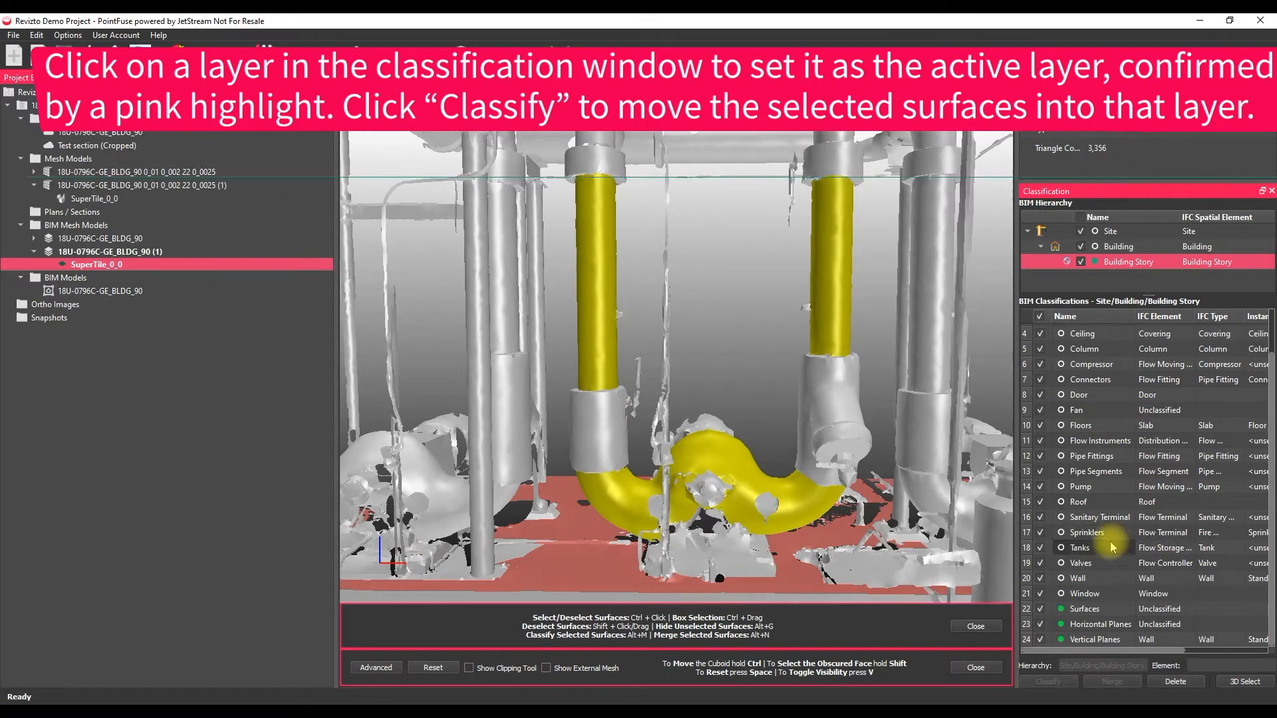
pyautogui.click(1095, 470)
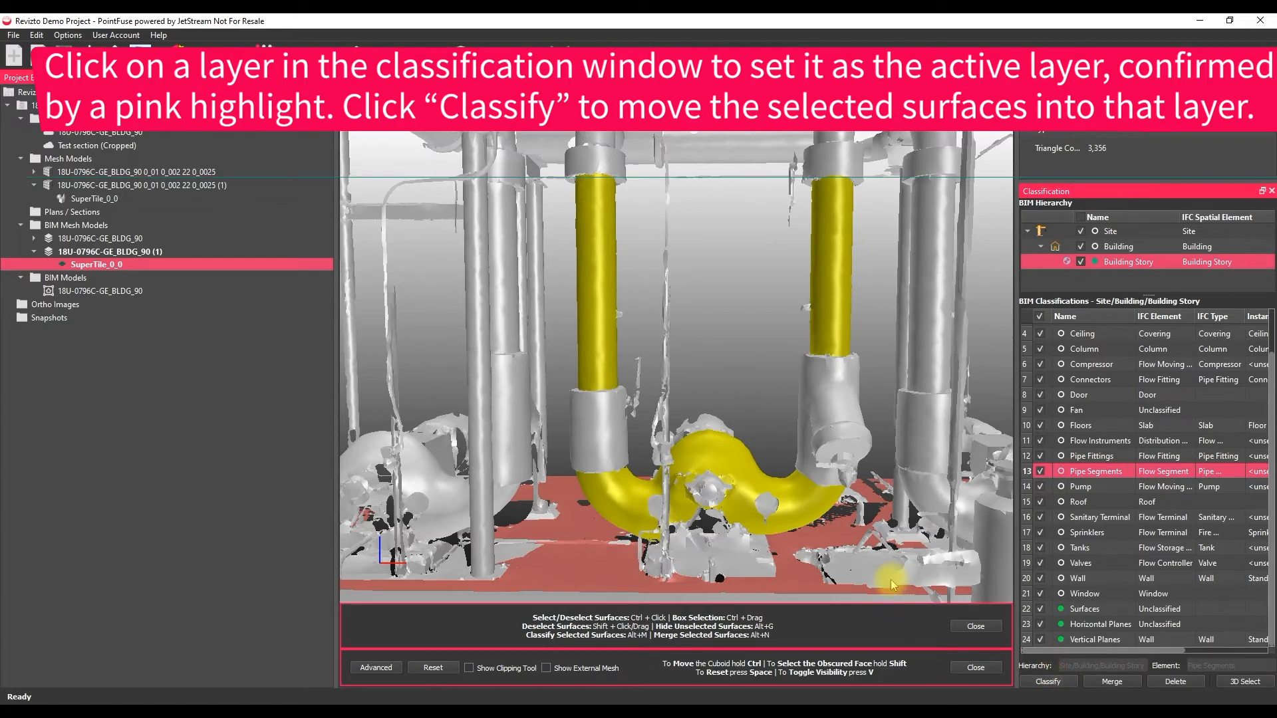
pyautogui.click(1048, 681)
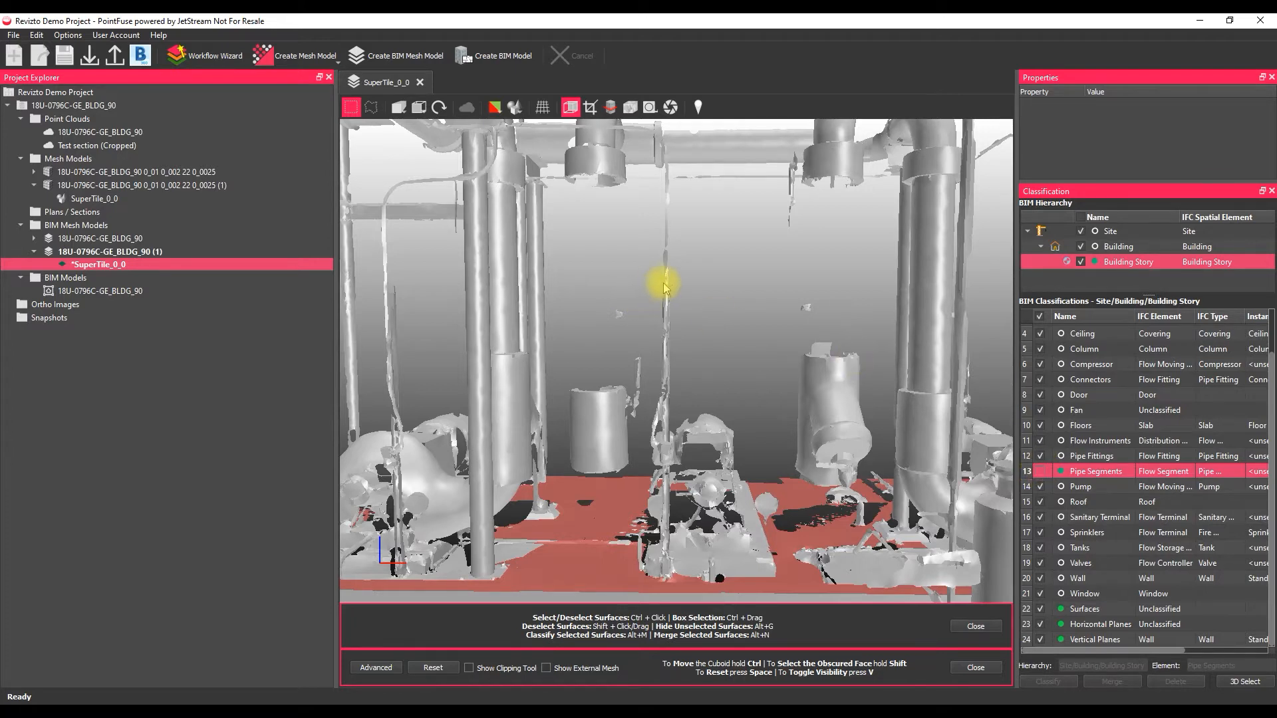
pyautogui.moveTo(587, 167)
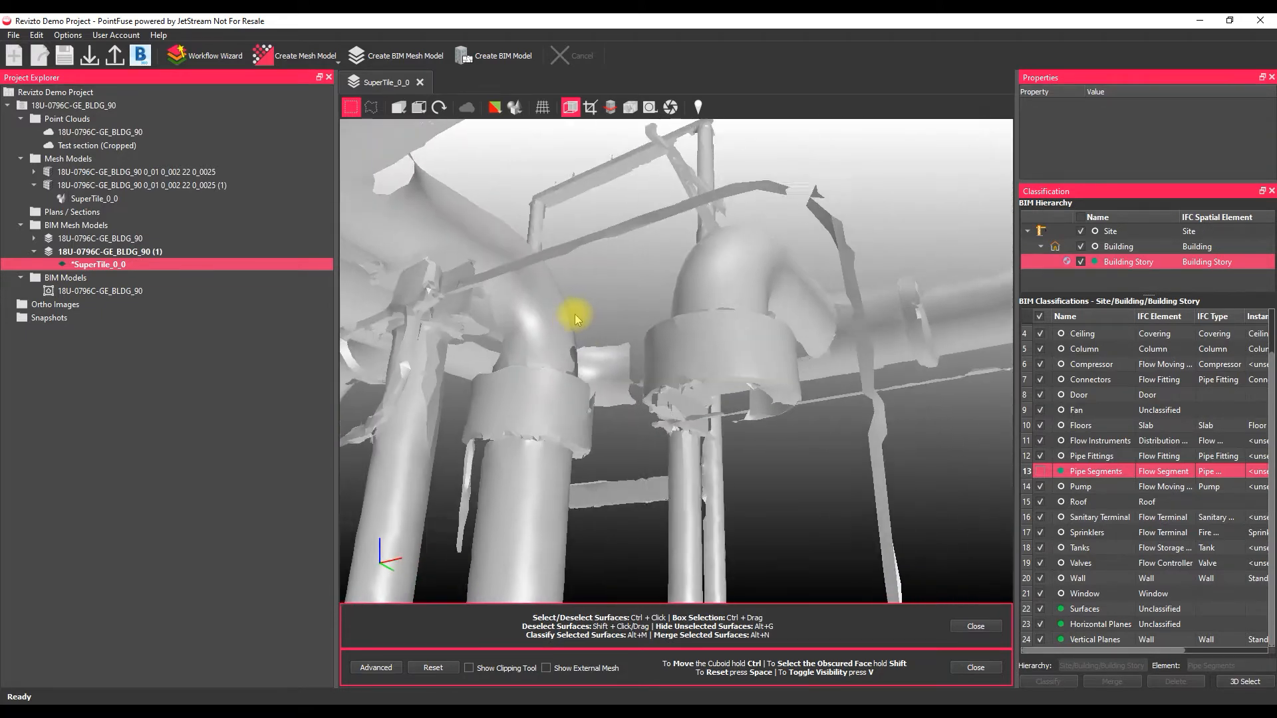
# - Select the ring-shaped connector collar's surfaces around the vertical pipe
pyautogui.click(646, 351)
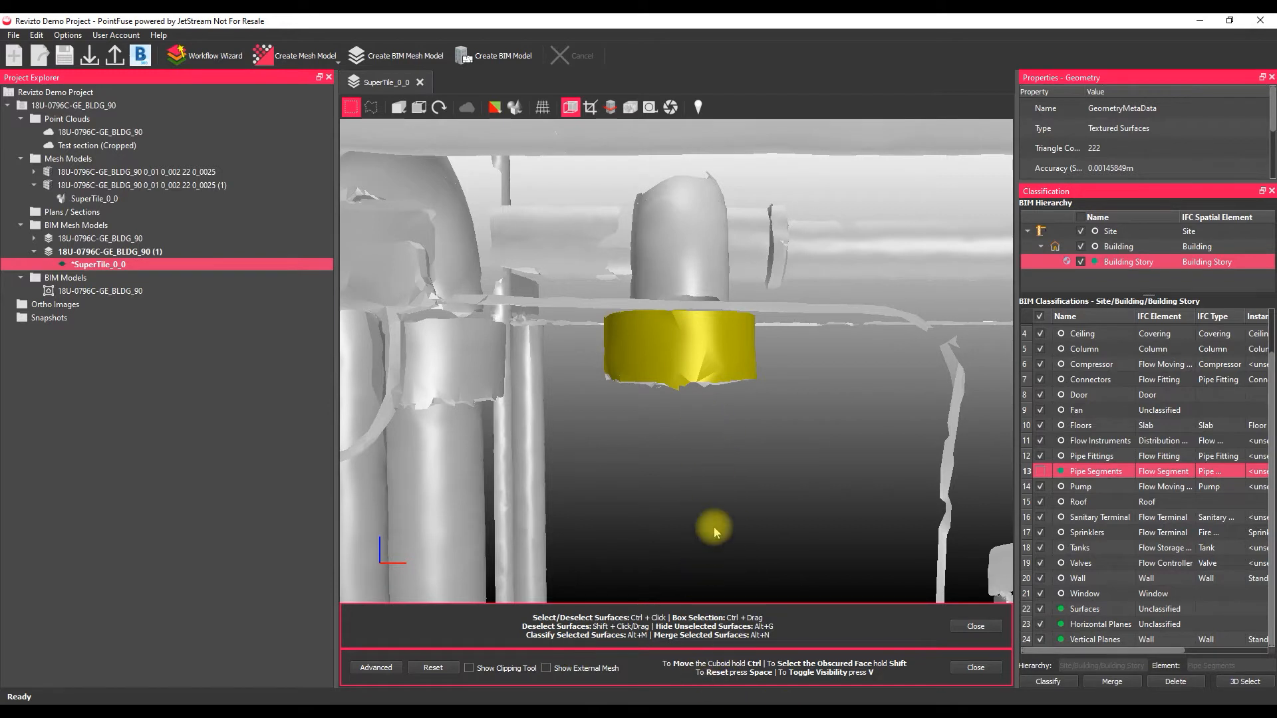
pyautogui.moveTo(643, 643)
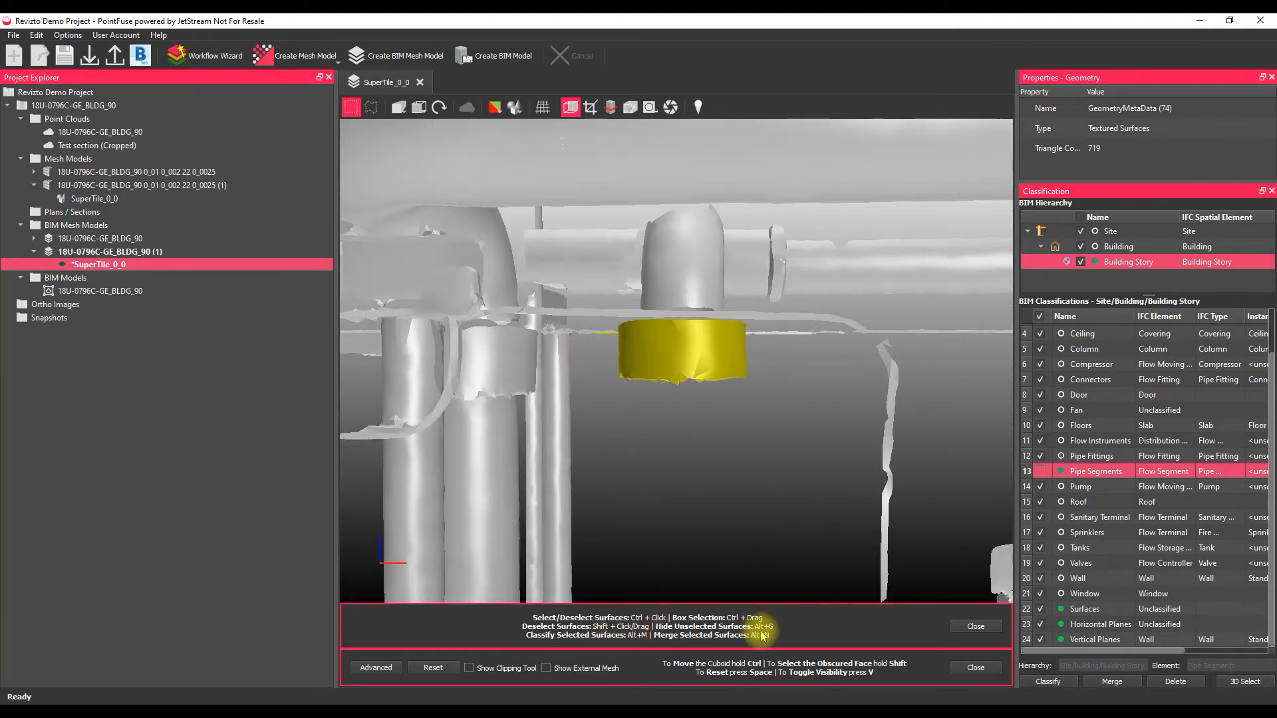
# - Isolate the selected collar surfaces with Only Show Selected Geometries
pyautogui.rightClick(753, 261)
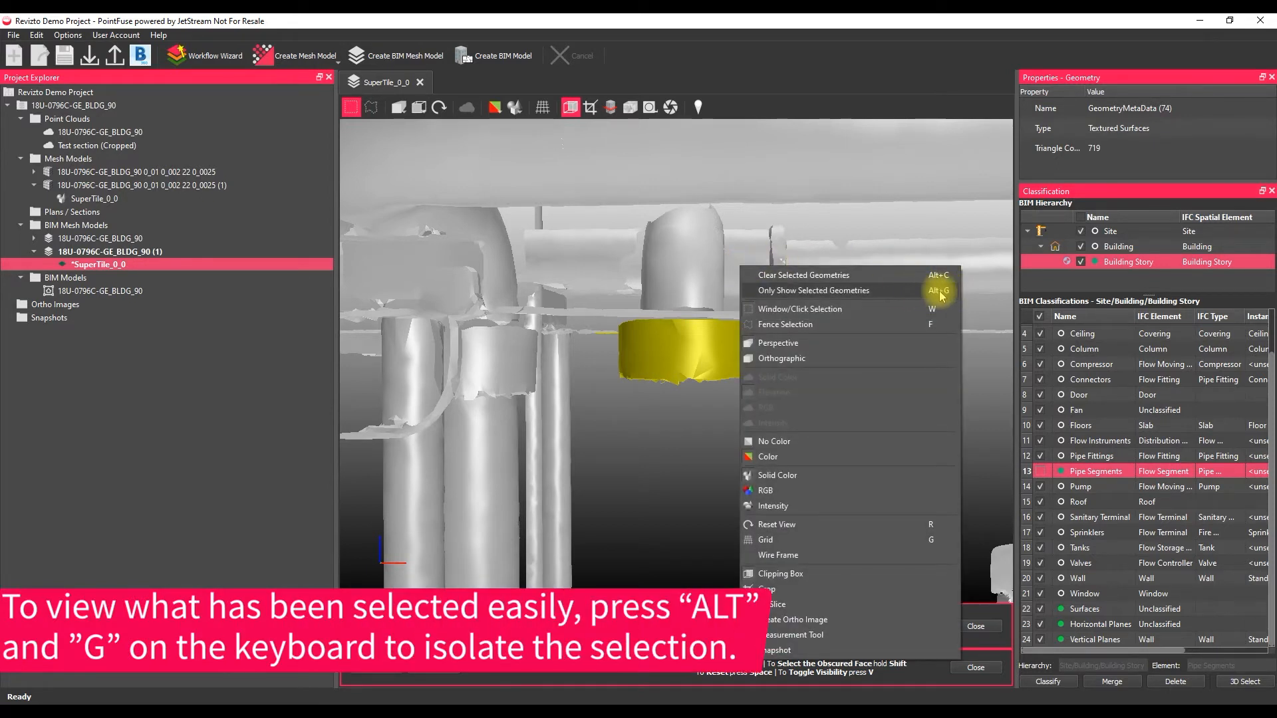
pyautogui.click(813, 291)
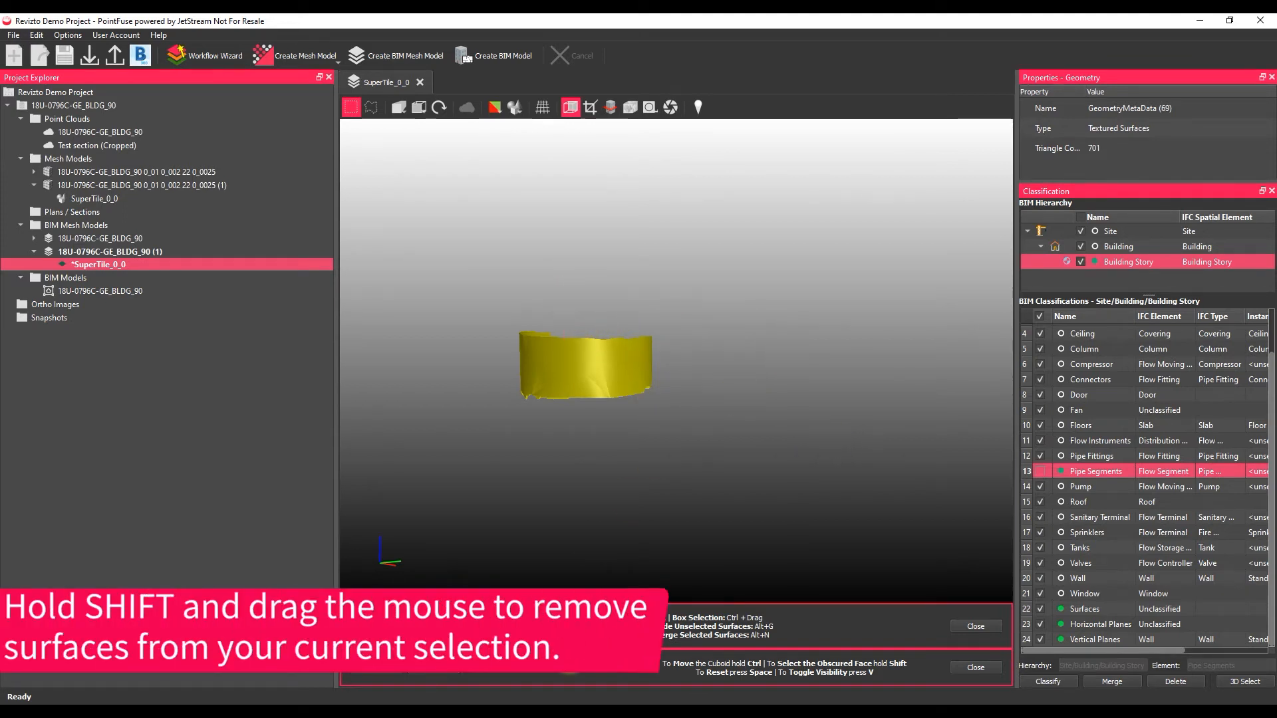
pyautogui.moveTo(733, 341)
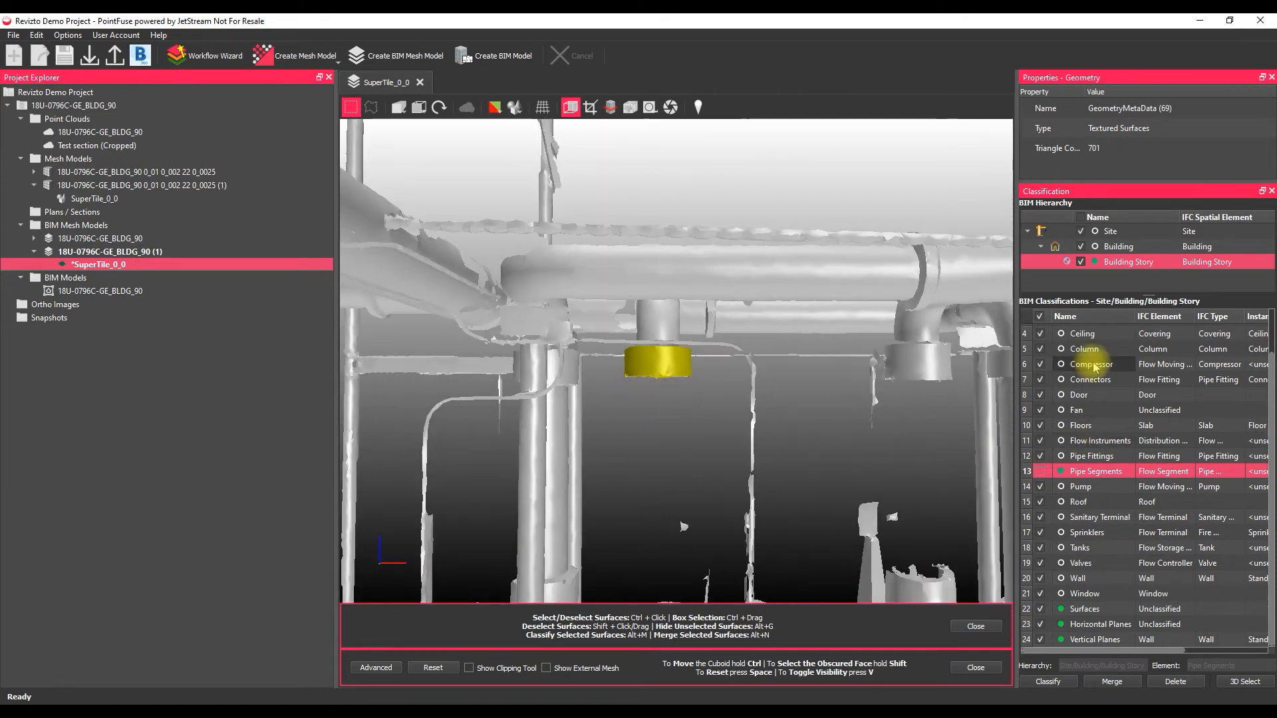
# - Merge the collar surfaces into a single Connectors element
pyautogui.click(1091, 378)
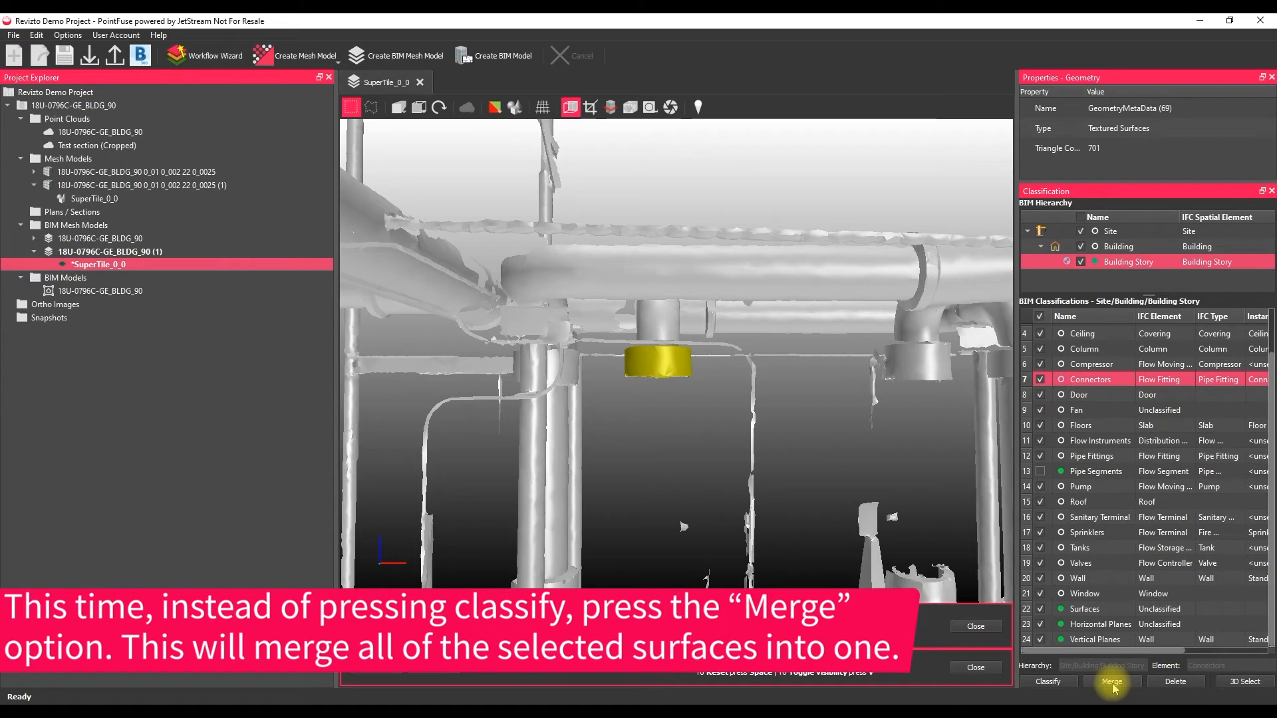
pyautogui.click(1111, 682)
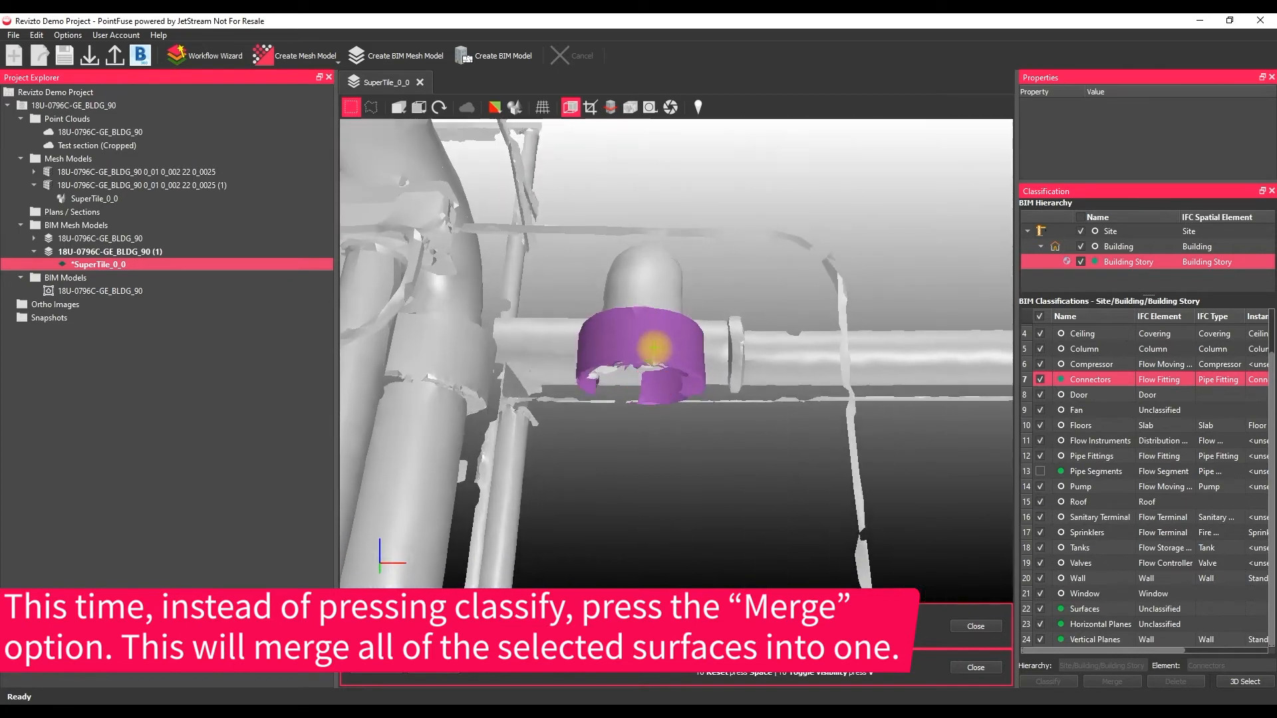
pyautogui.click(656, 350)
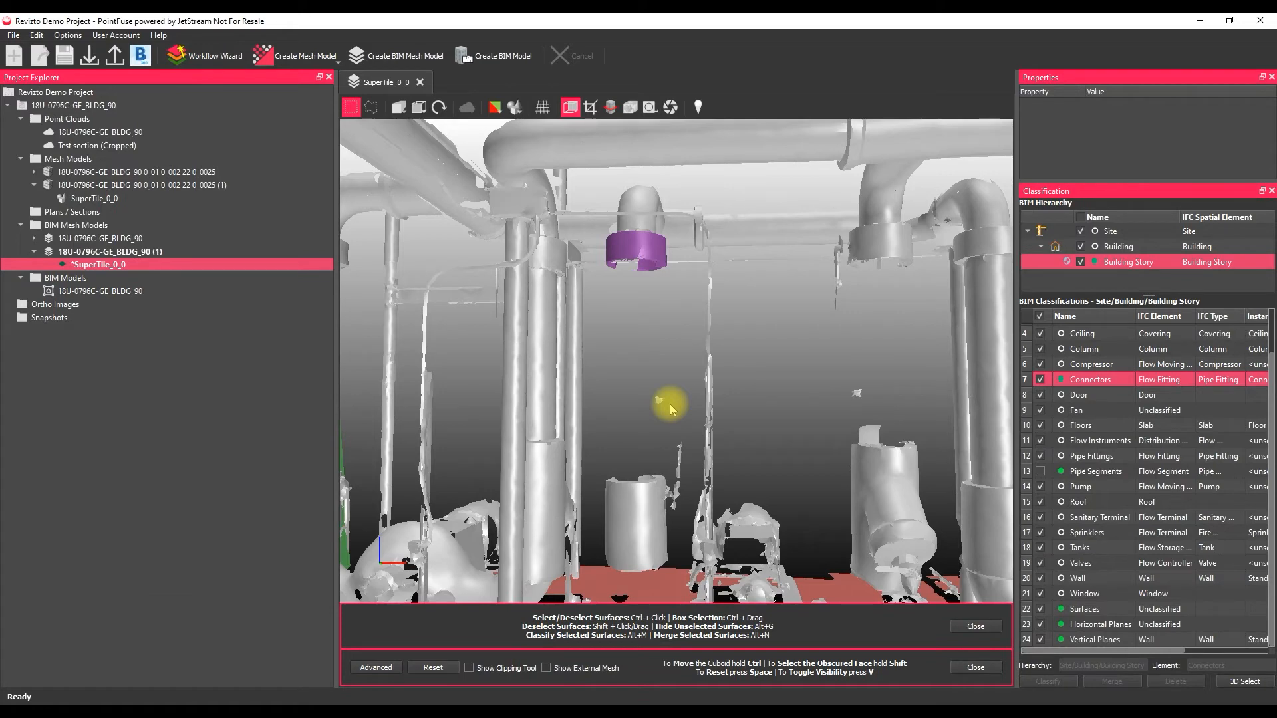
pyautogui.moveTo(672, 444)
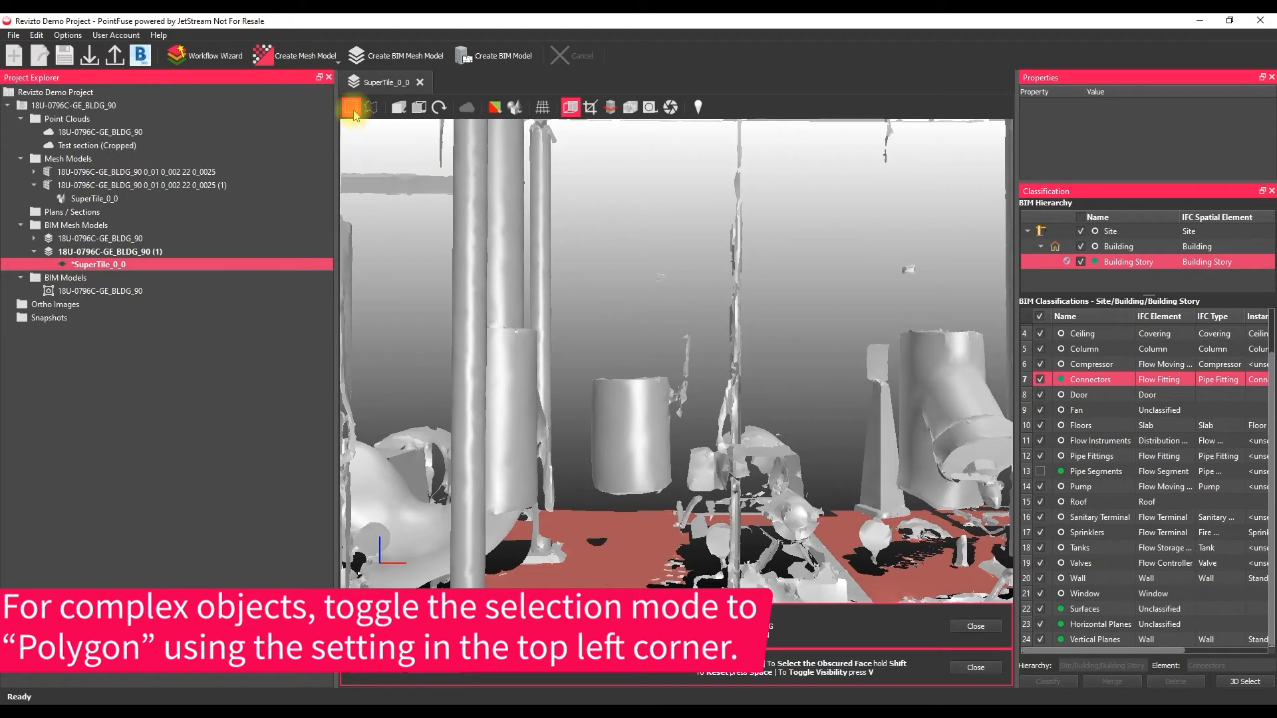
pyautogui.moveTo(352, 107)
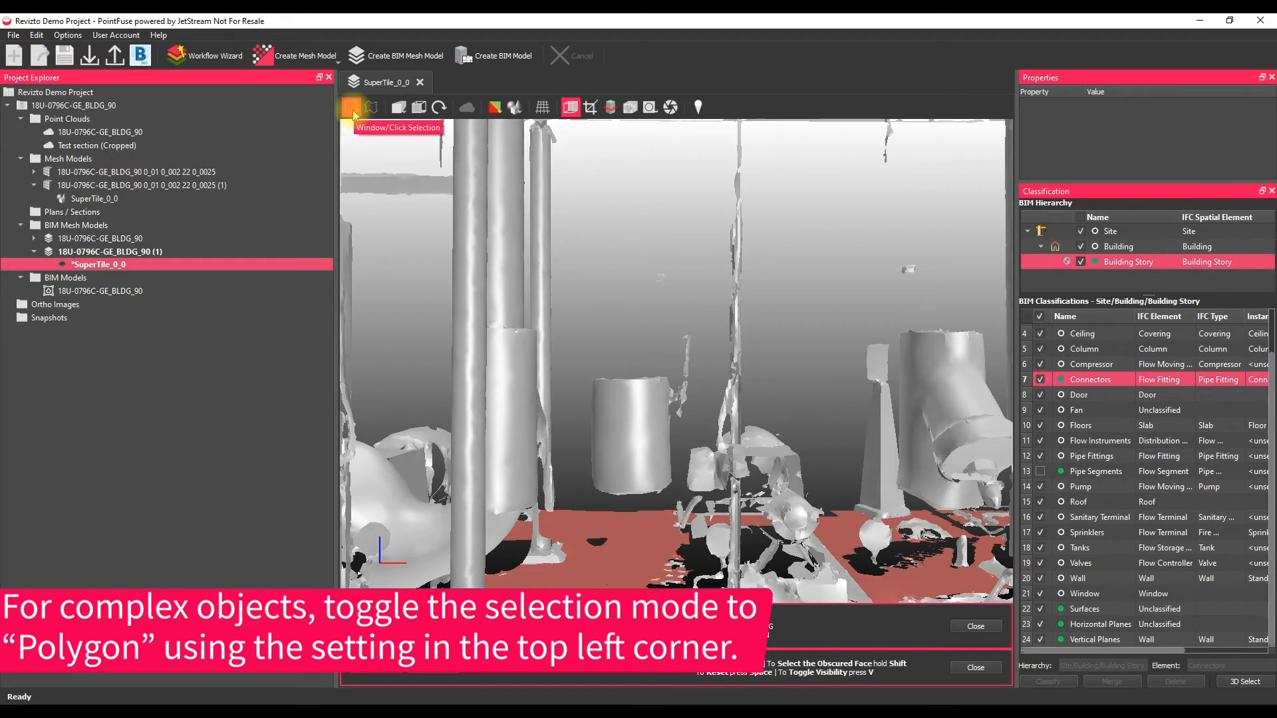
# - Switch the surface selection mode to Fence (polygon) Selection
pyautogui.click(370, 107)
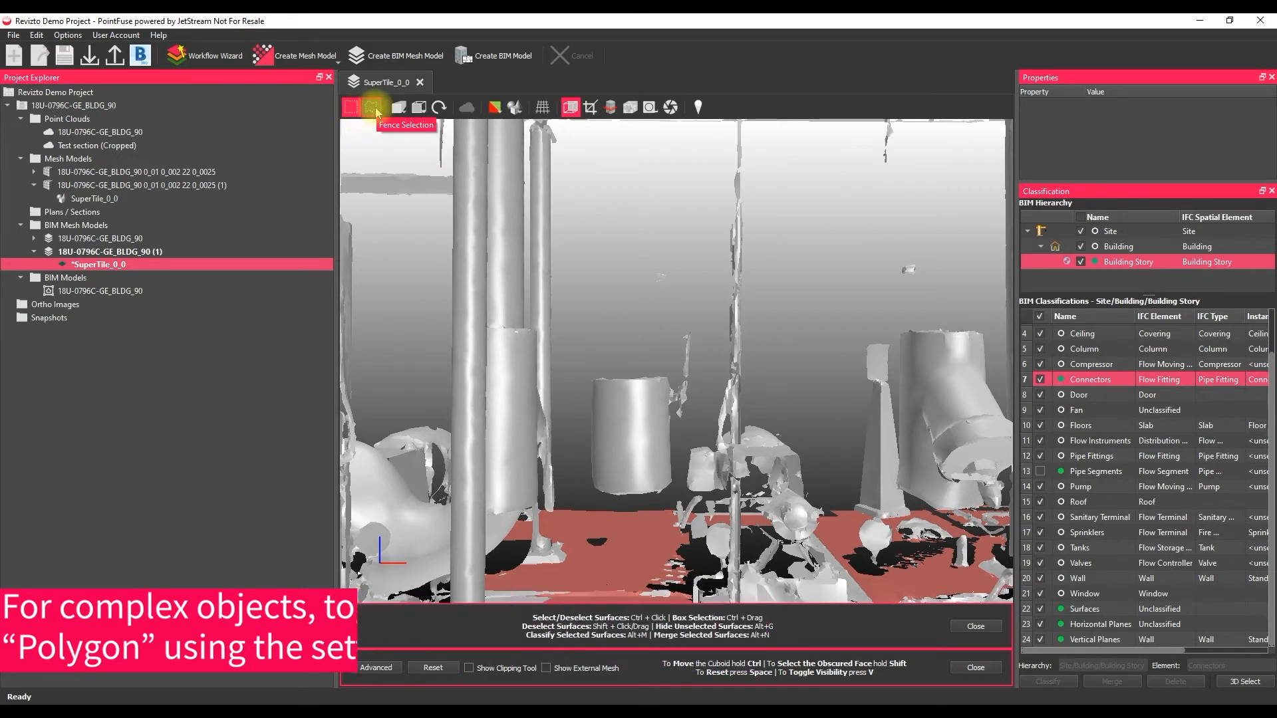
pyautogui.click(373, 106)
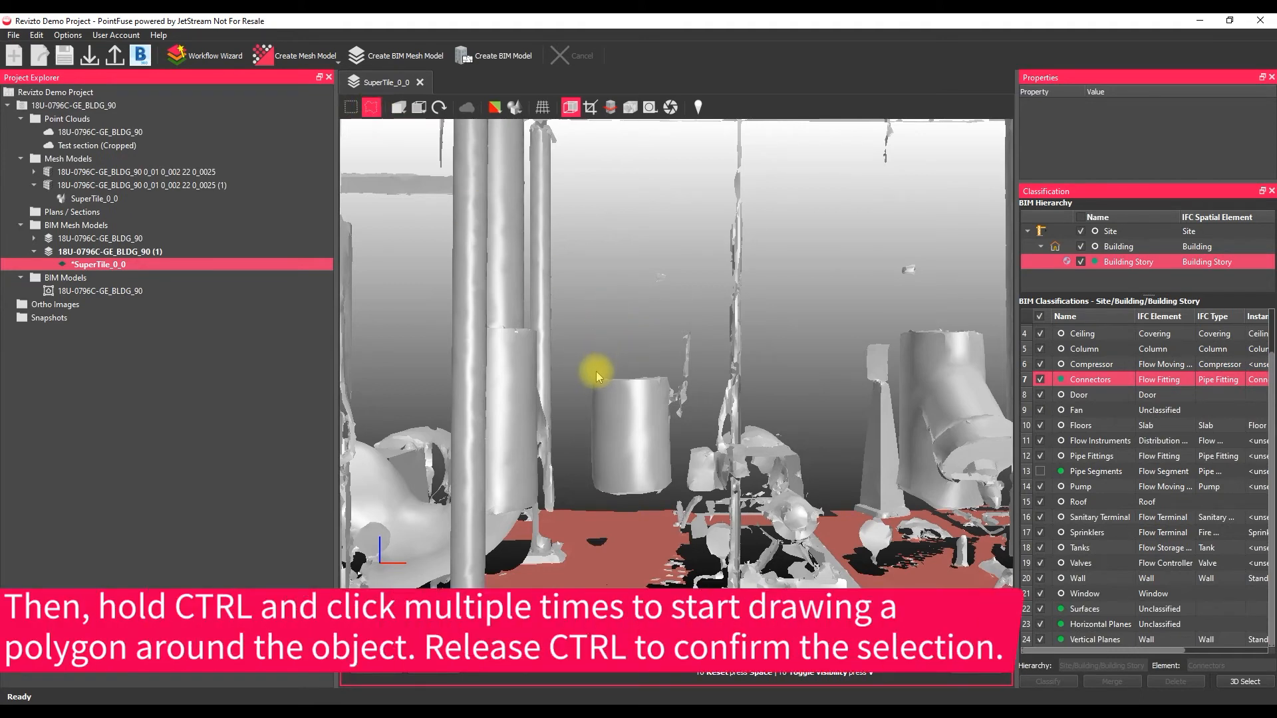
pyautogui.moveTo(596, 359)
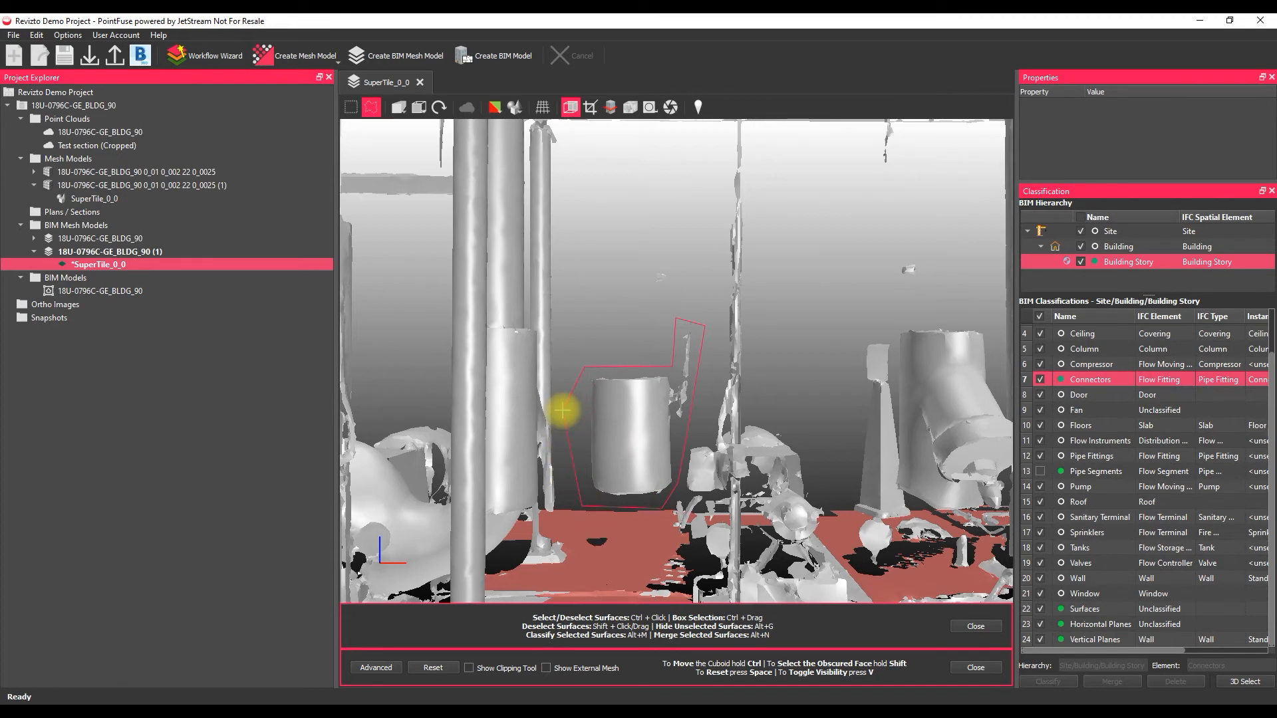
# - Finish the valve outline and merge its surfaces into a Valves element
pyautogui.click(631, 407)
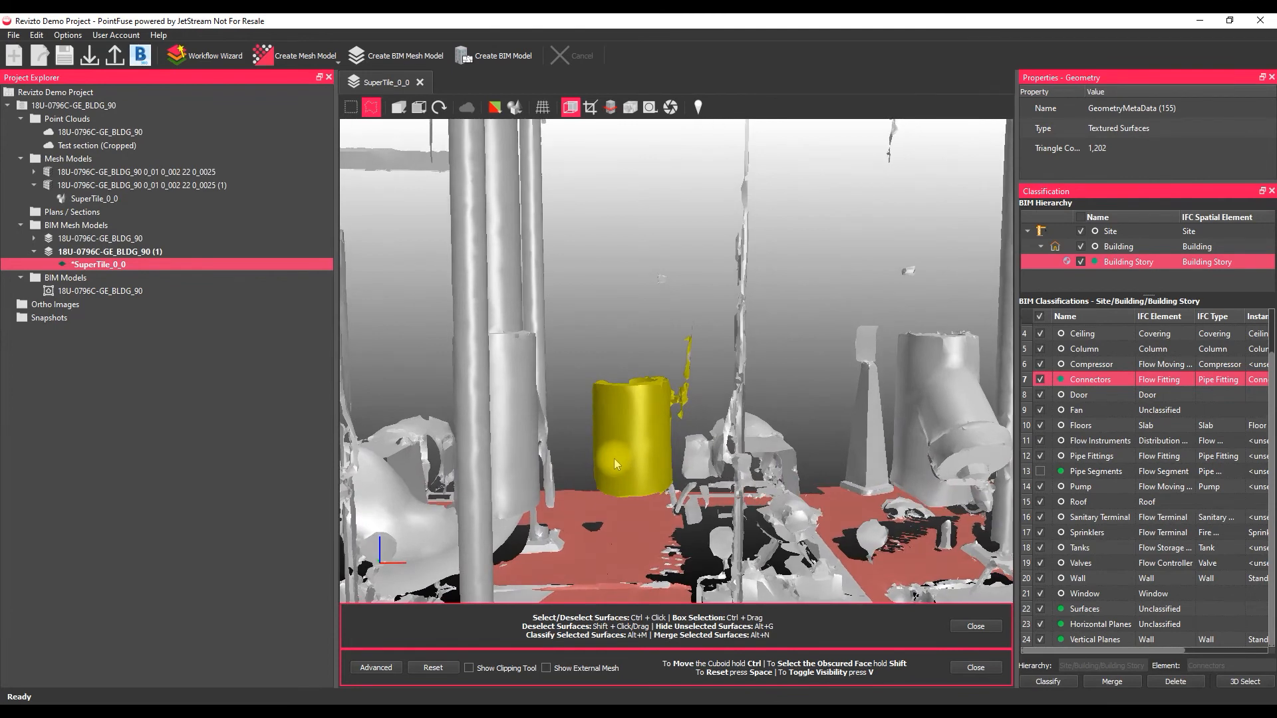
pyautogui.click(1080, 563)
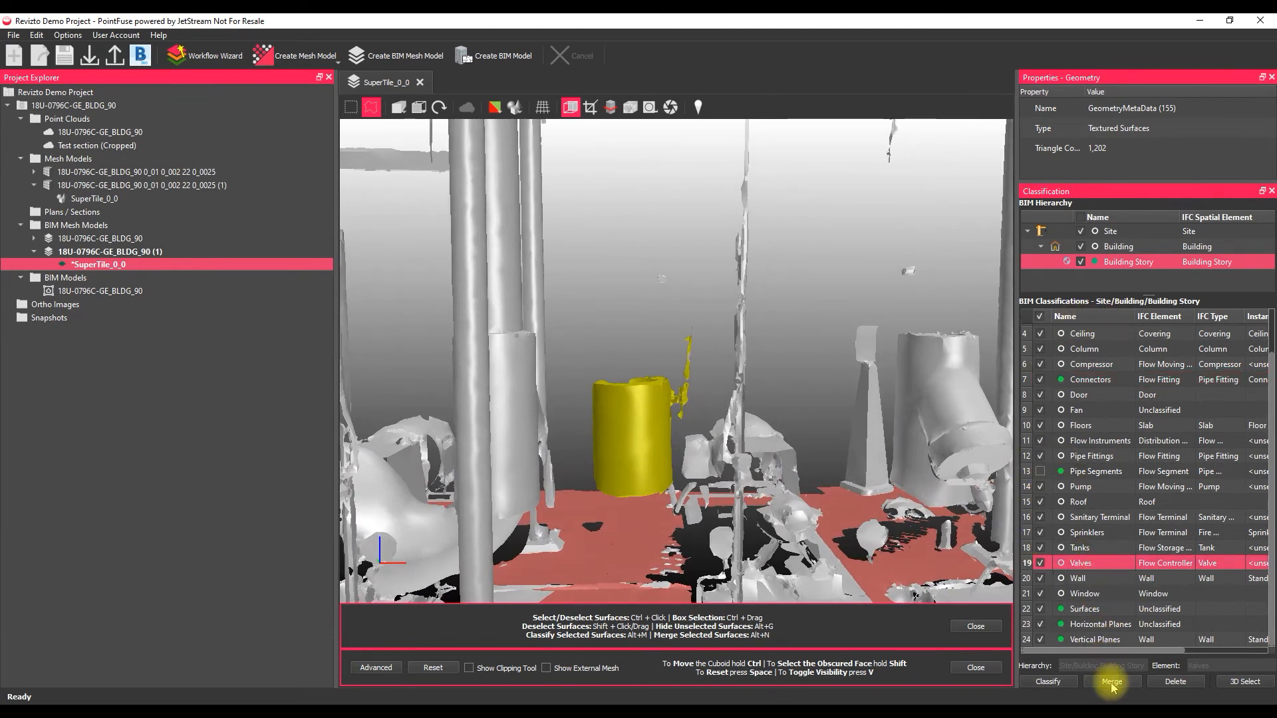
pyautogui.click(1112, 682)
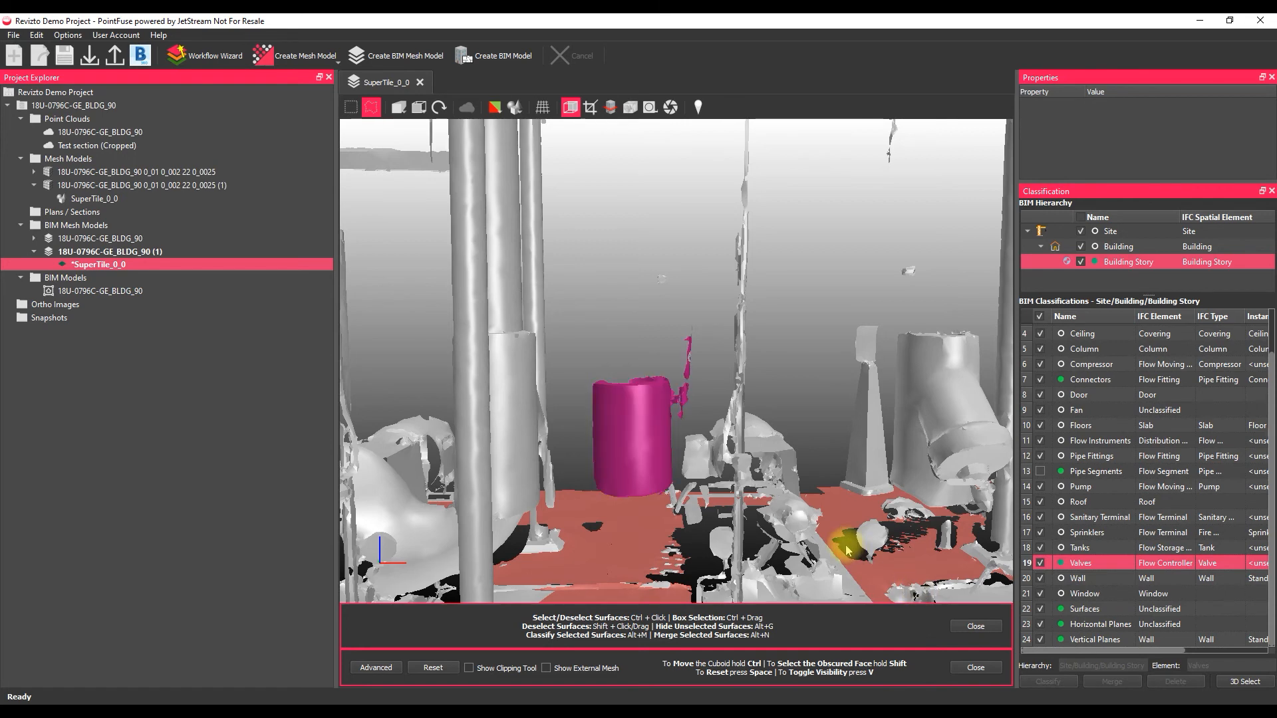